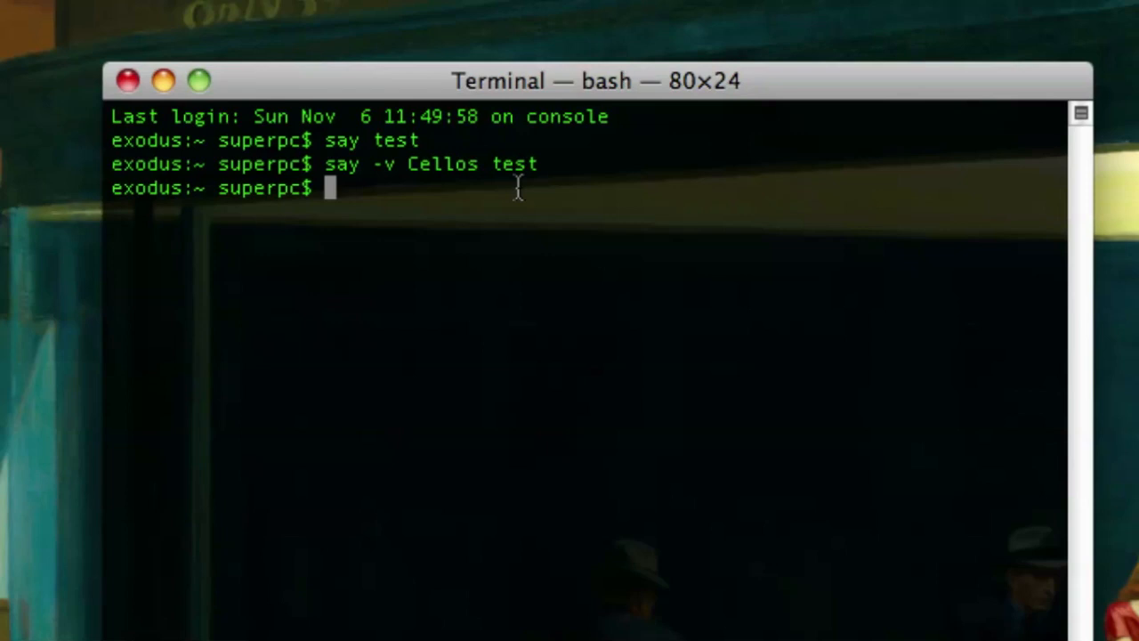
Step: Have the Mac speak 'Hello YouTube' with the say command
{"action": "type", "text": "say Hello YouTube"}
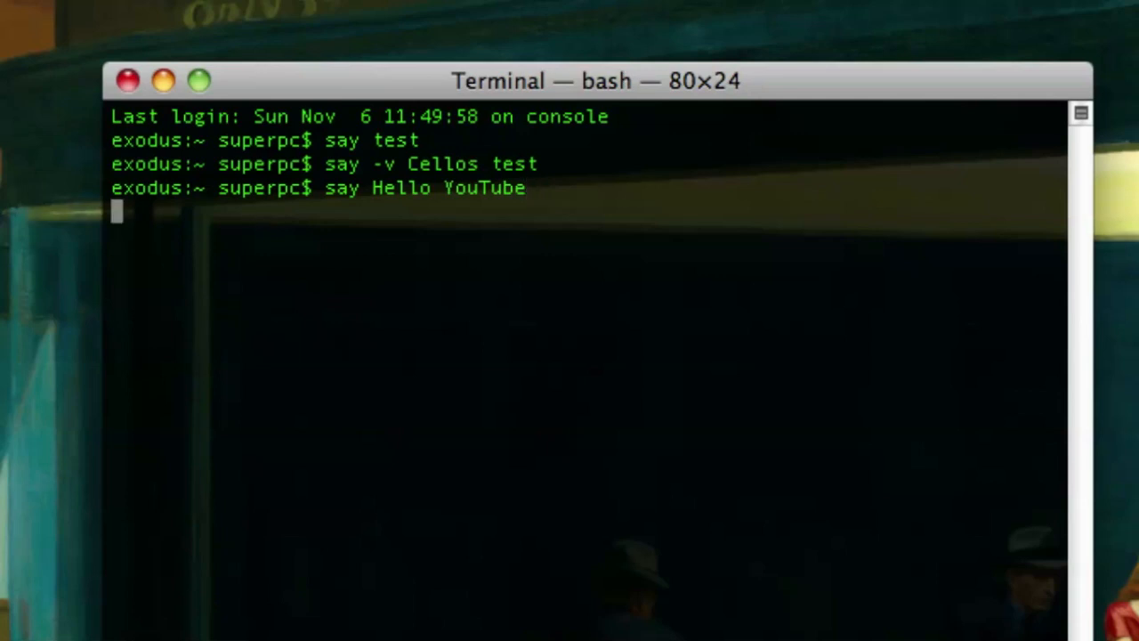
{"action": "key", "text": "Return"}
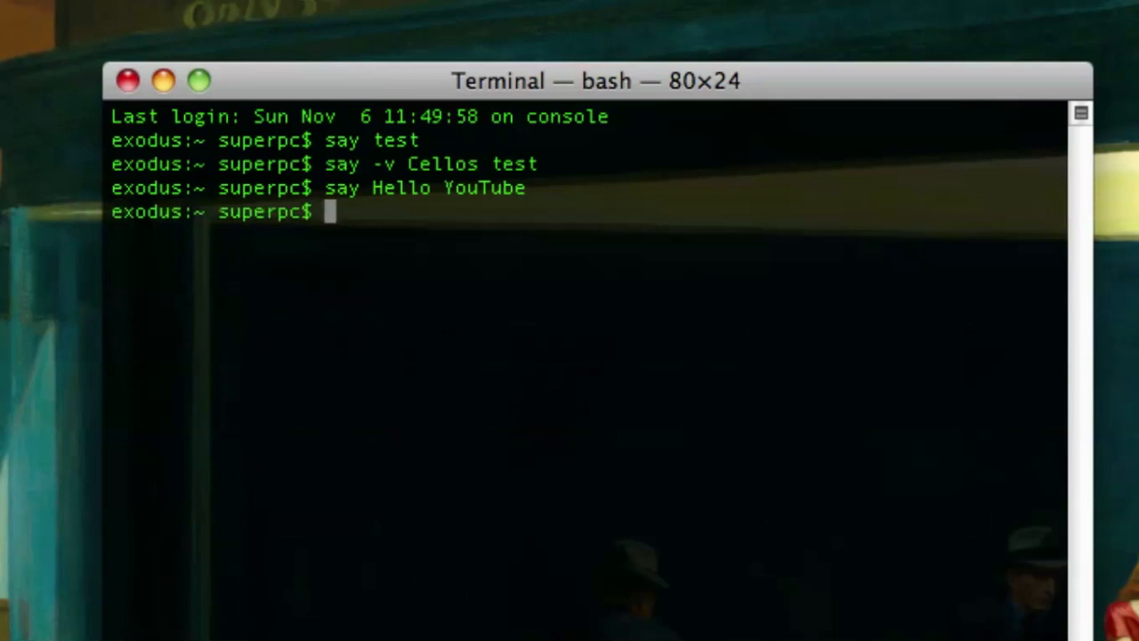
Step: Speak 'Hello YouTube' in the Alex voice, then in the Cellos voice
{"action": "type", "text": "say -v"}
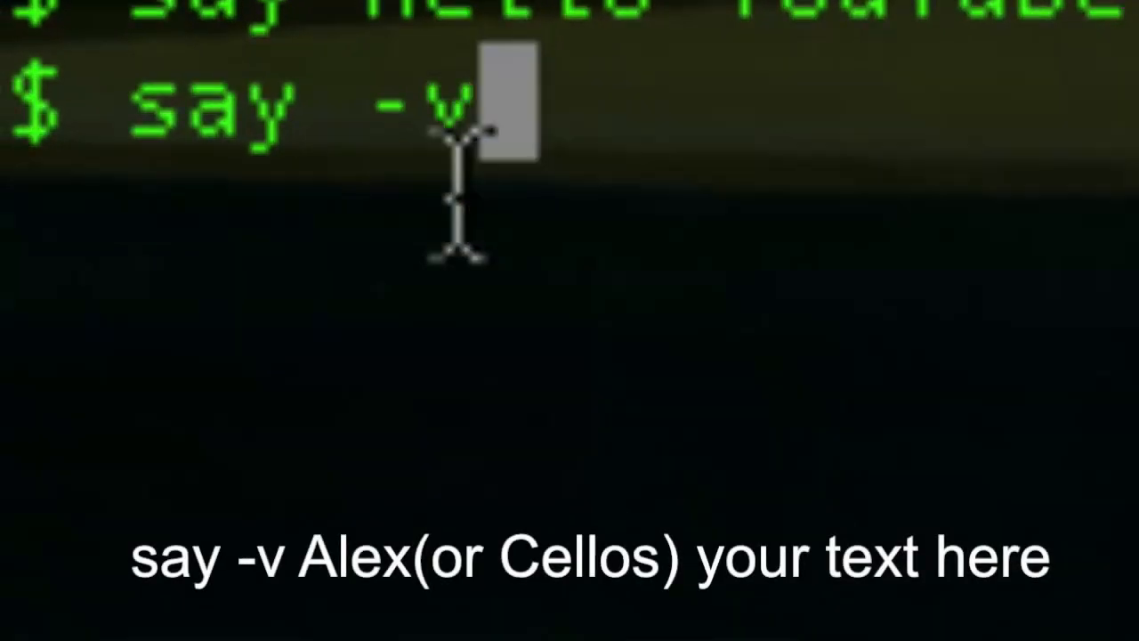
{"action": "type", "text": "Alex"}
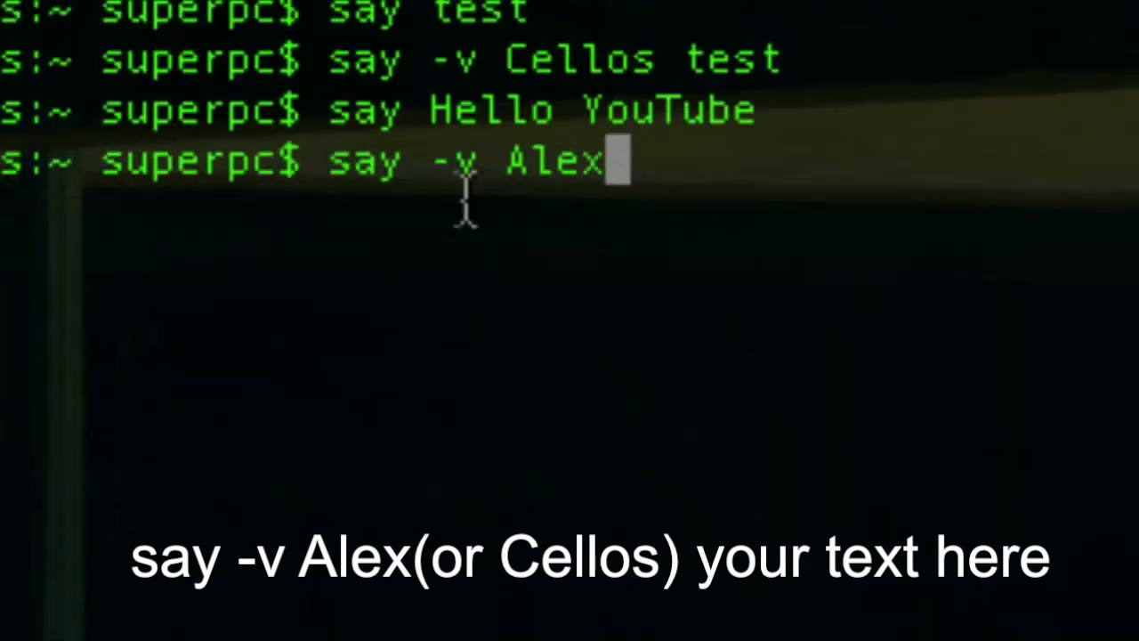
{"action": "type", "text": "H"}
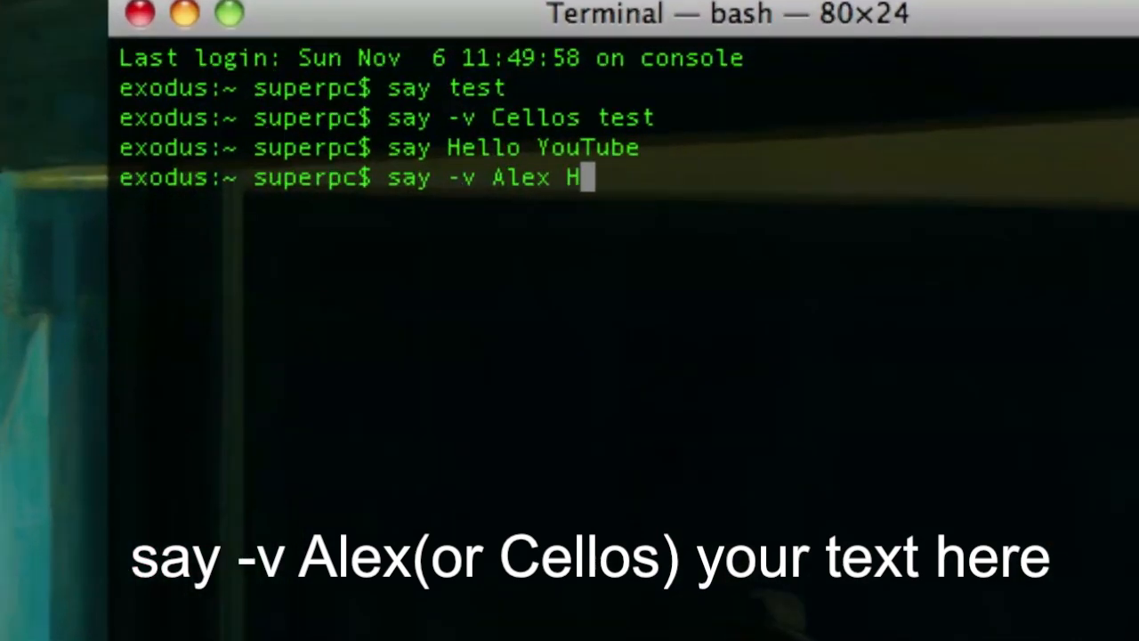
{"action": "type", "text": "ello YouTube"}
{"action": "type", "text": "say 0v"}
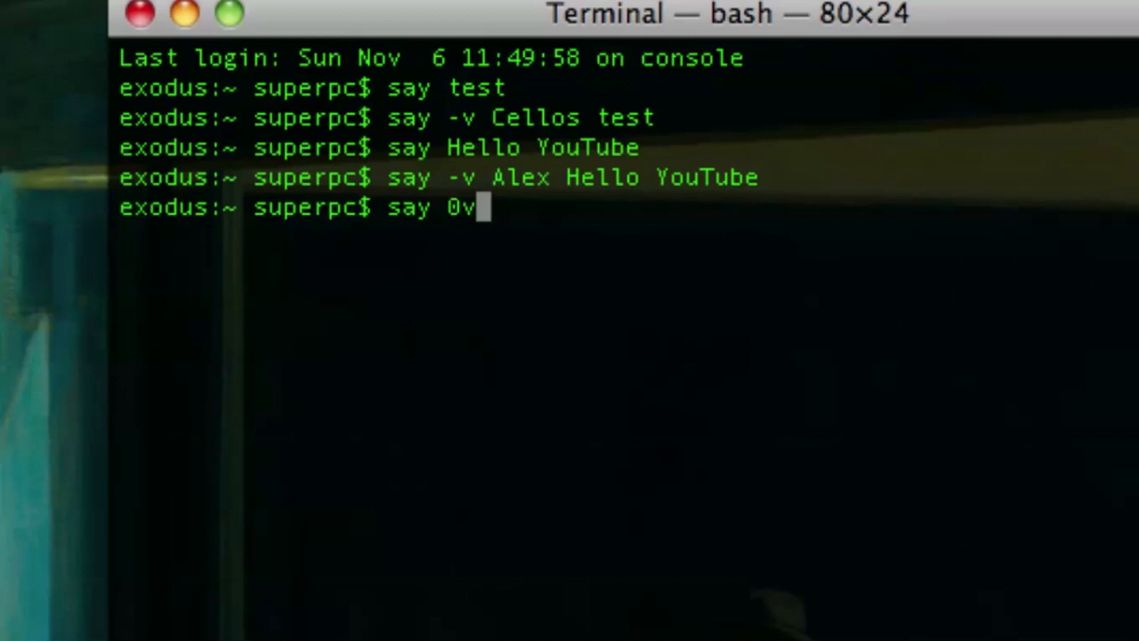
{"action": "type", "text": "-v Cell"}
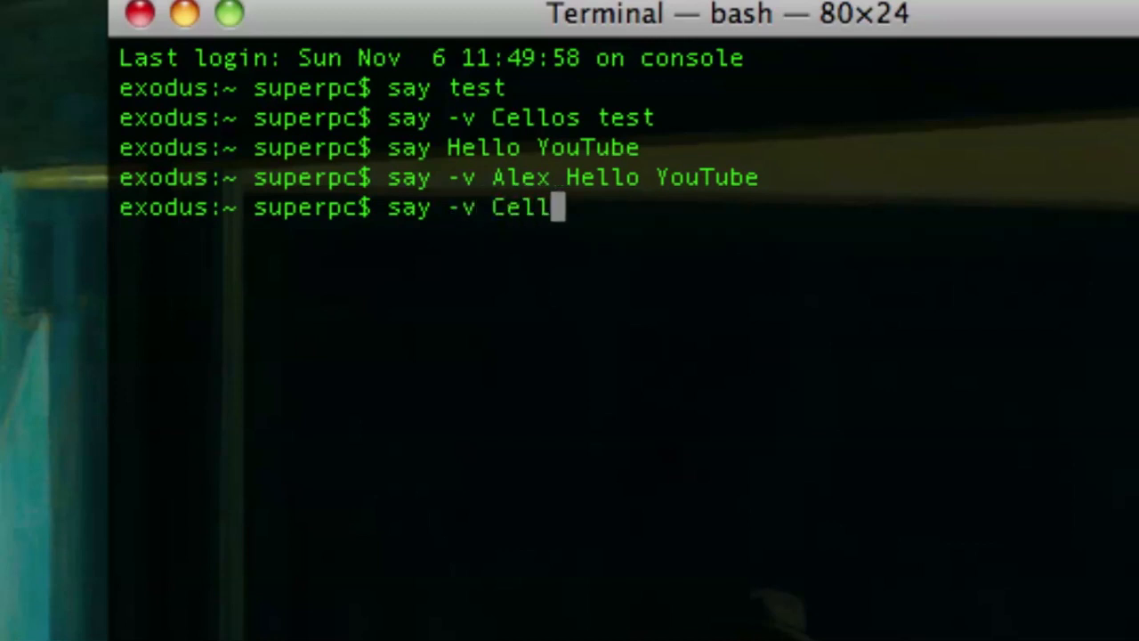
{"action": "type", "text": "os Hello YouT"}
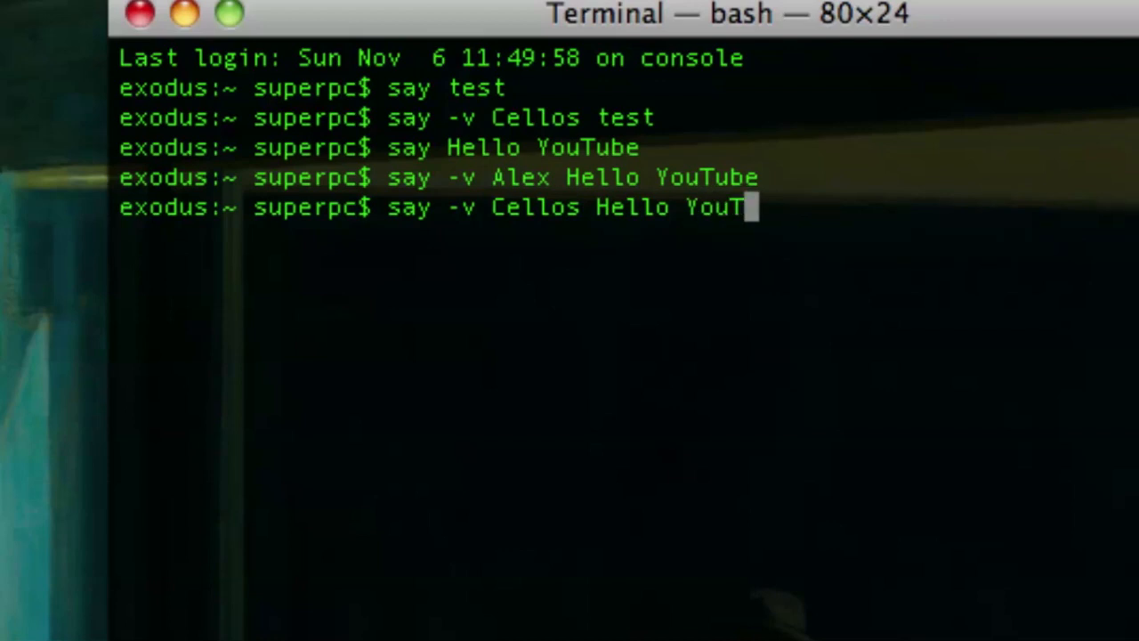
{"action": "key", "text": "Return"}
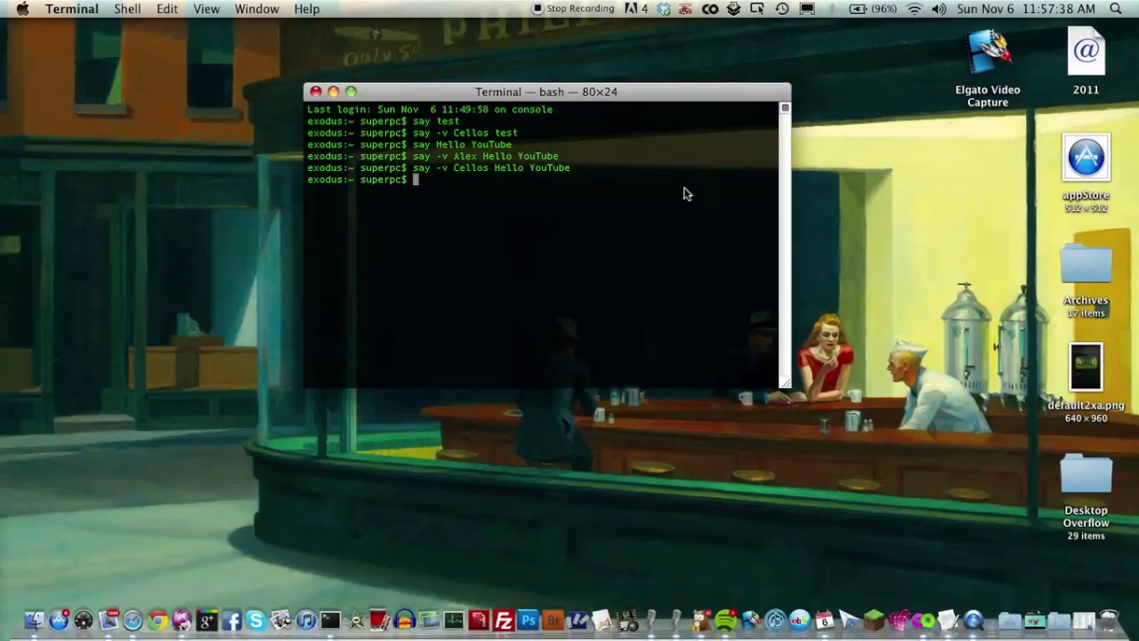
{"action": "mouse_move", "coordinate": [625, 357]}
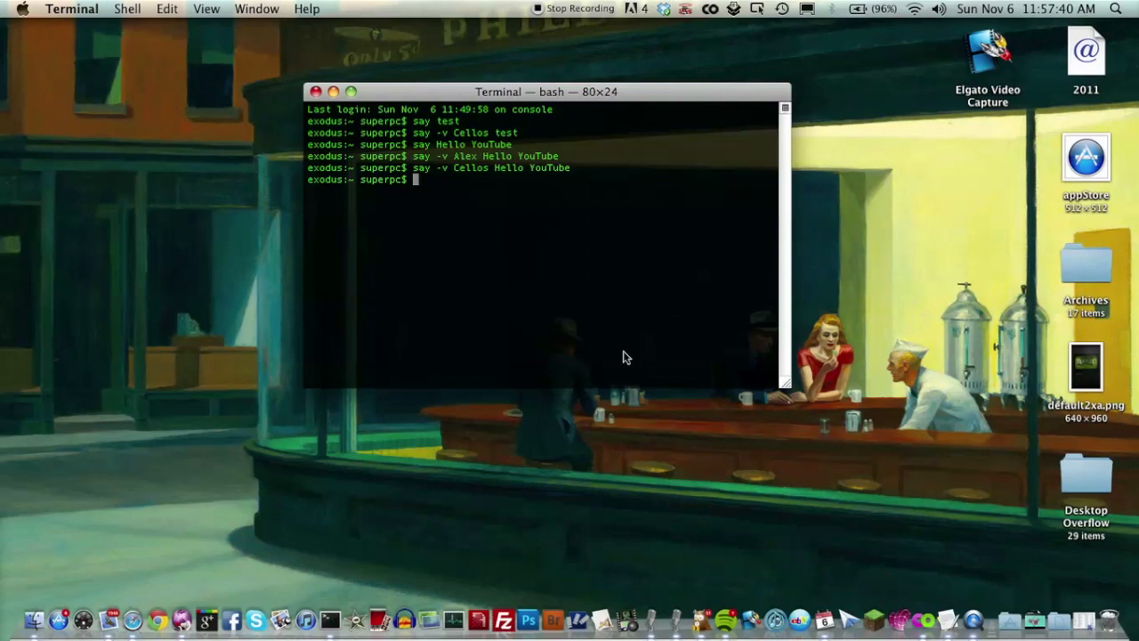
{"action": "mouse_move", "coordinate": [761, 202]}
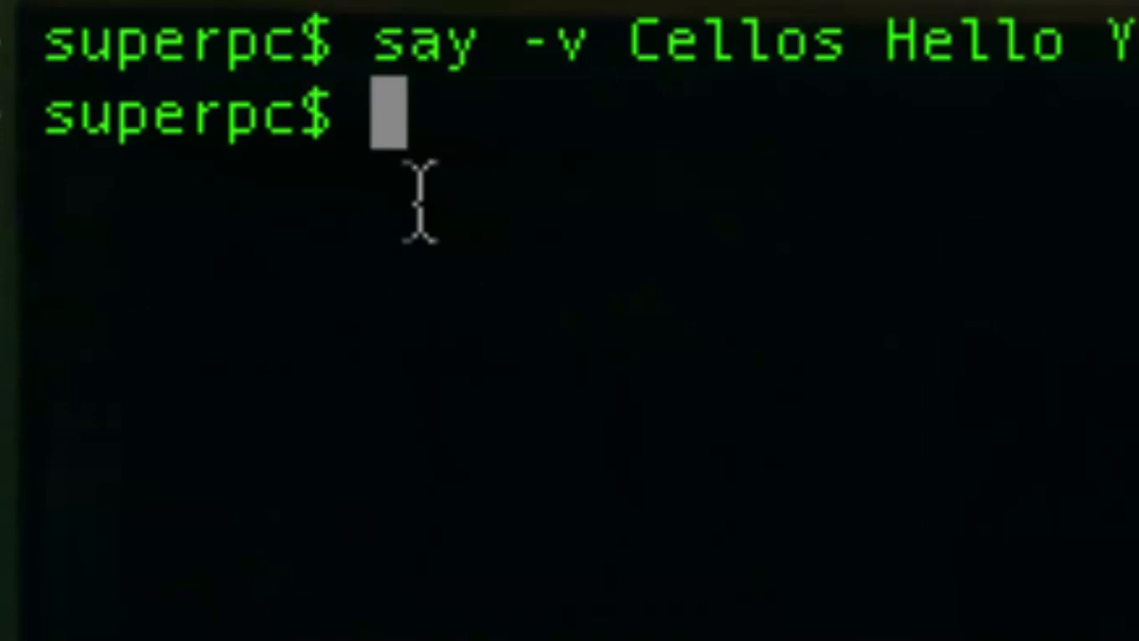
Step: Enter 'say Terminal is awesome' to speak it in the default voice
{"action": "type", "text": "say"}
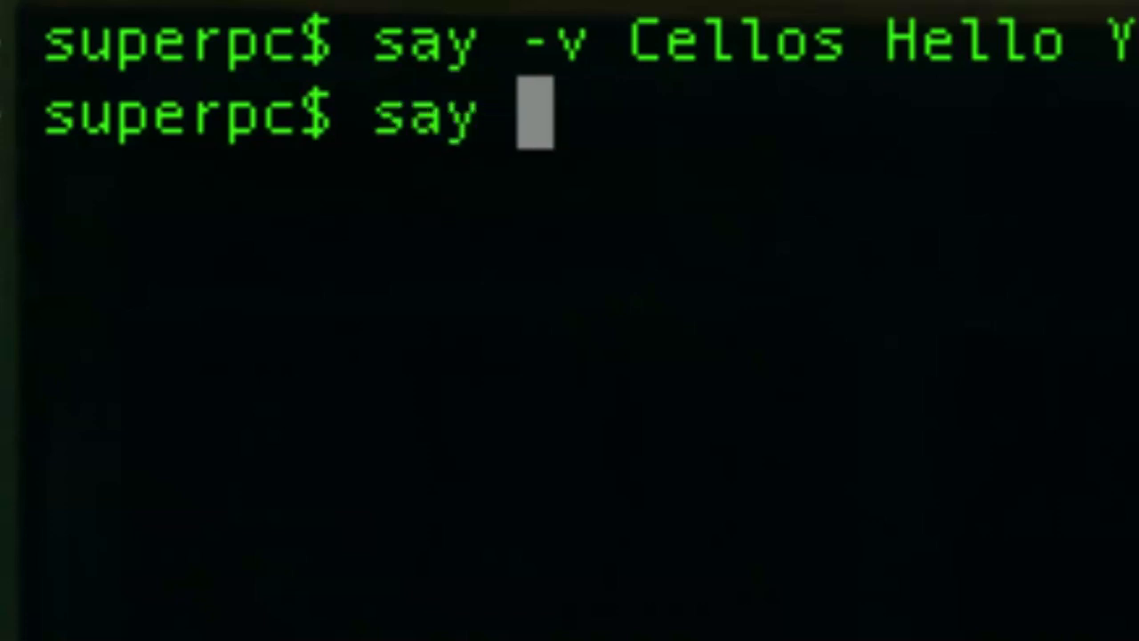
{"action": "type", "text": "Terminal is awesome"}
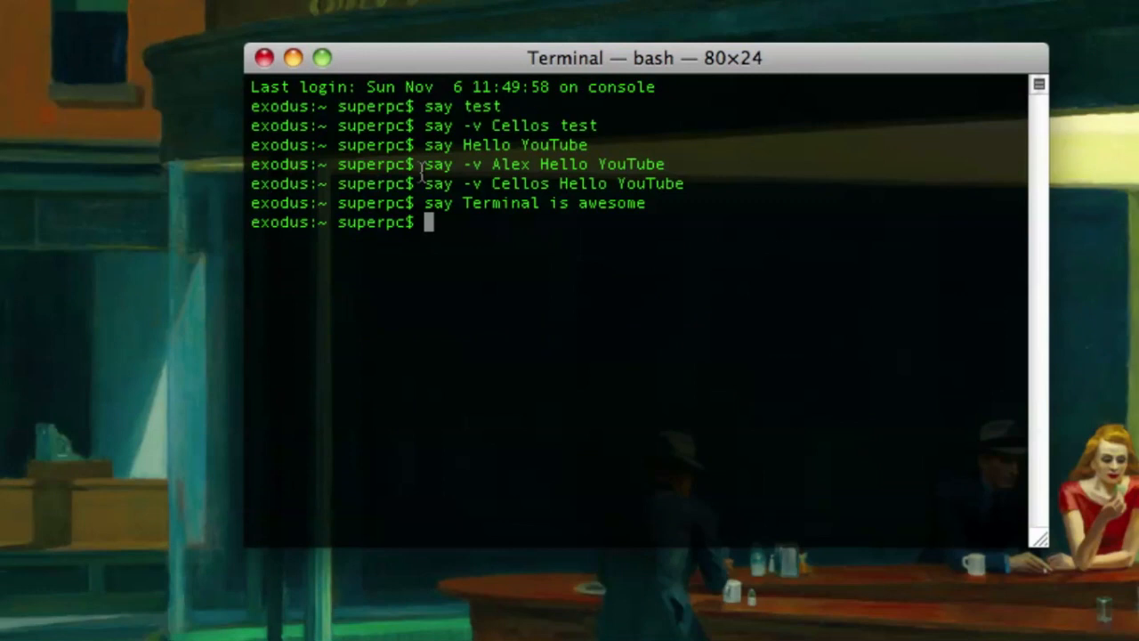
Step: Look up twit.tv's IP addresses and mail servers with host
{"action": "type", "text": "host"}
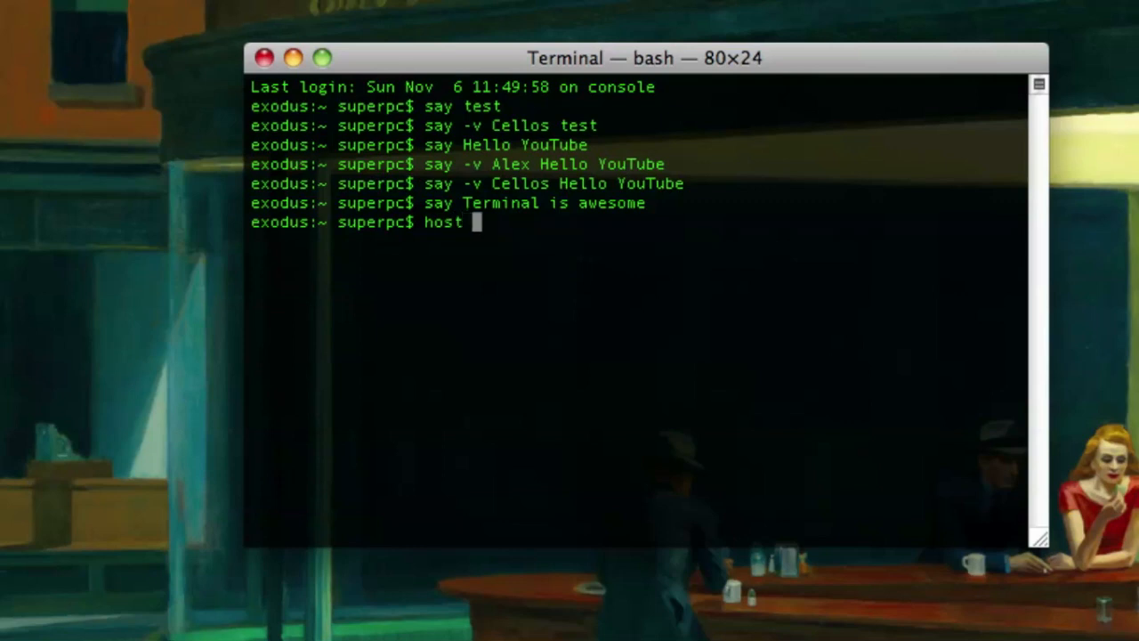
{"action": "type", "text": "twit.t"}
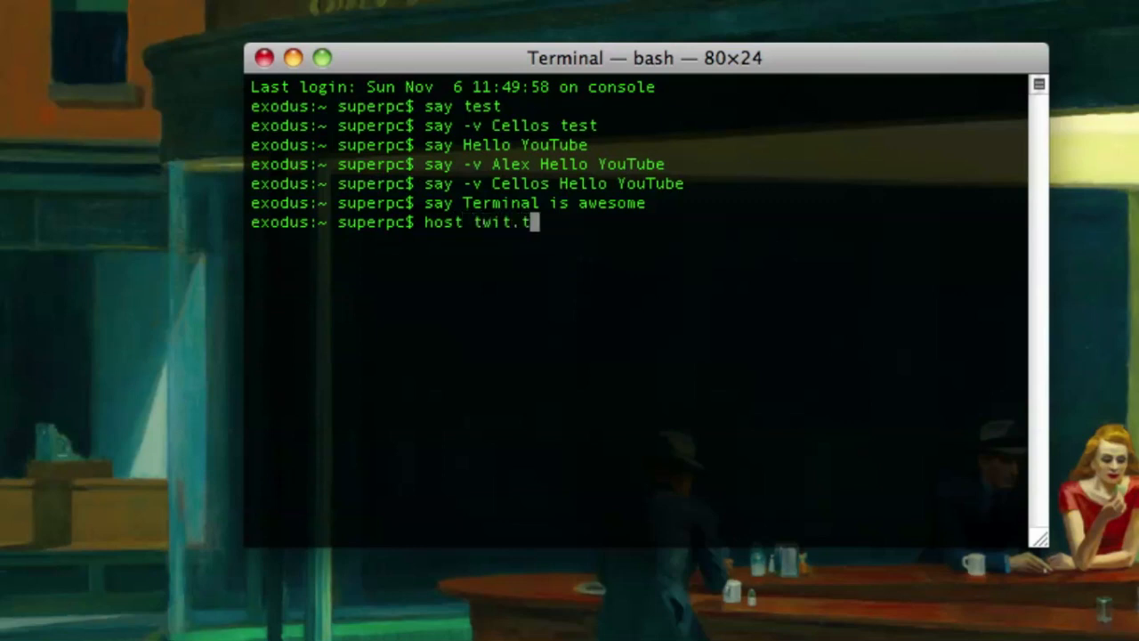
{"action": "type", "text": "v"}
{"action": "type", "text": "host"}
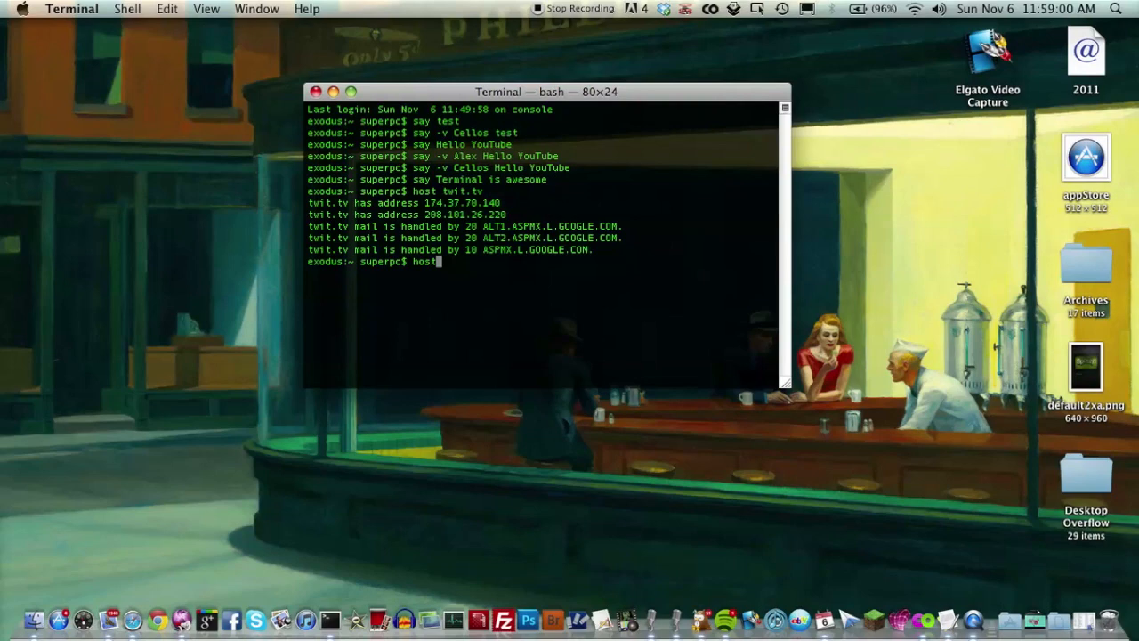
Step: Look up fancyshowtech.tv and google.com with host, then set Dock no-glass to YES
{"action": "type", "text": "fancyshowtech.tv"}
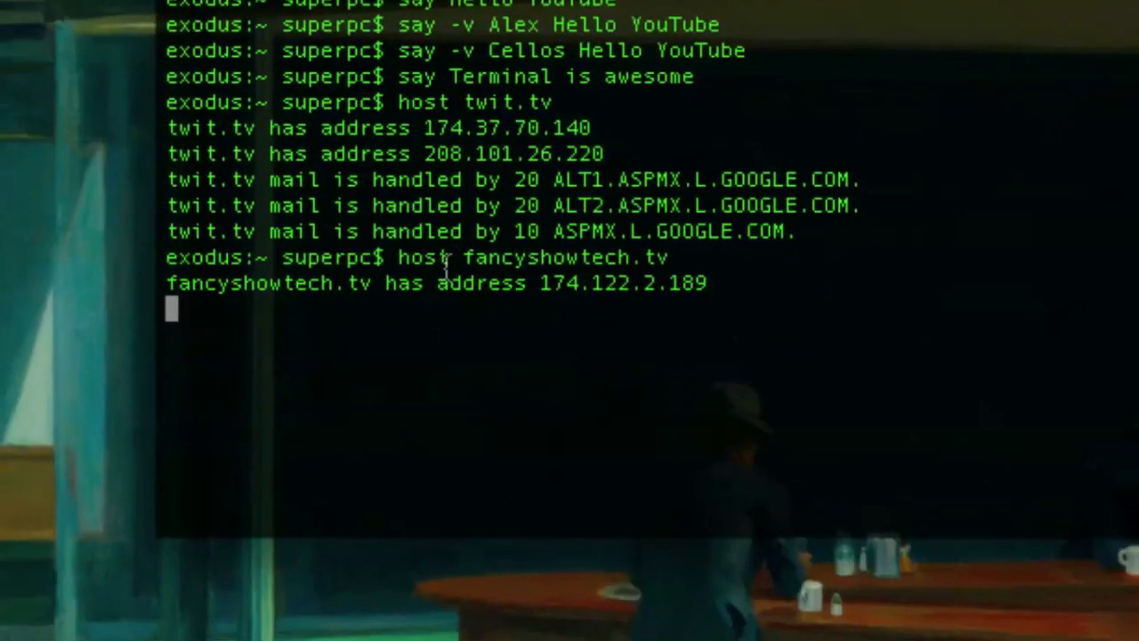
{"action": "scroll", "scroll_direction": "down", "scroll_amount": 3}
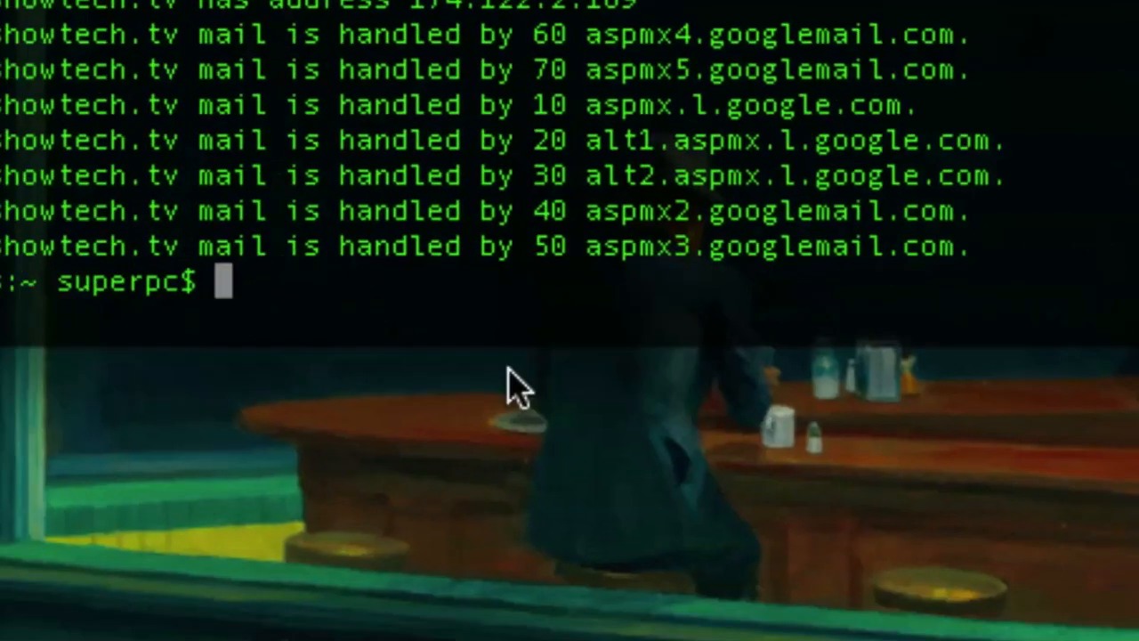
{"action": "type", "text": "host"}
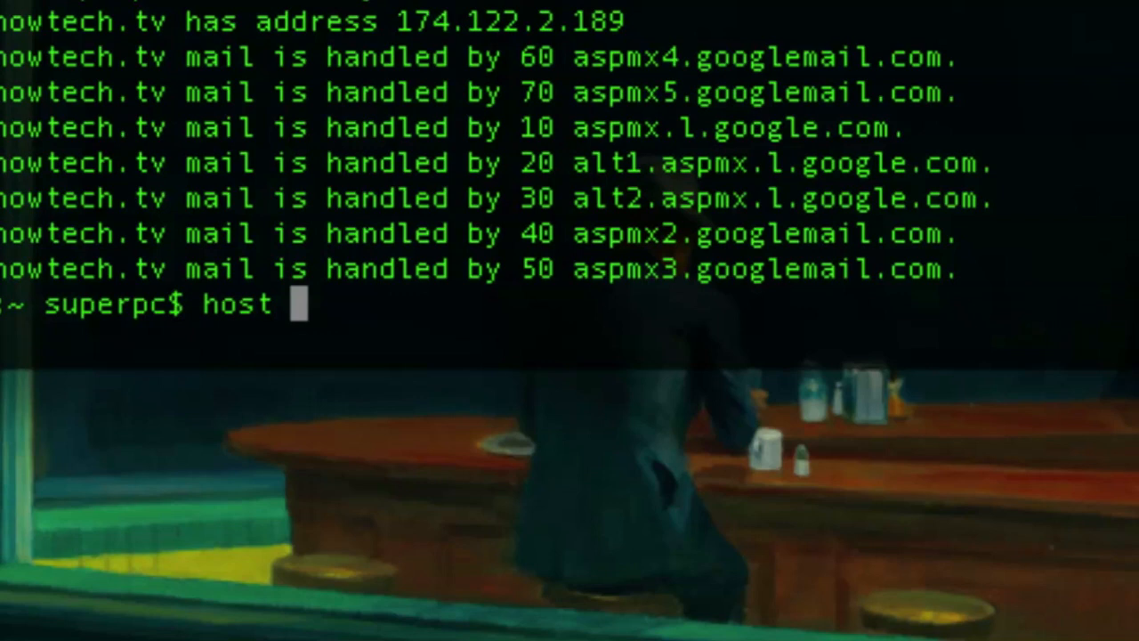
{"action": "type", "text": "google.com"}
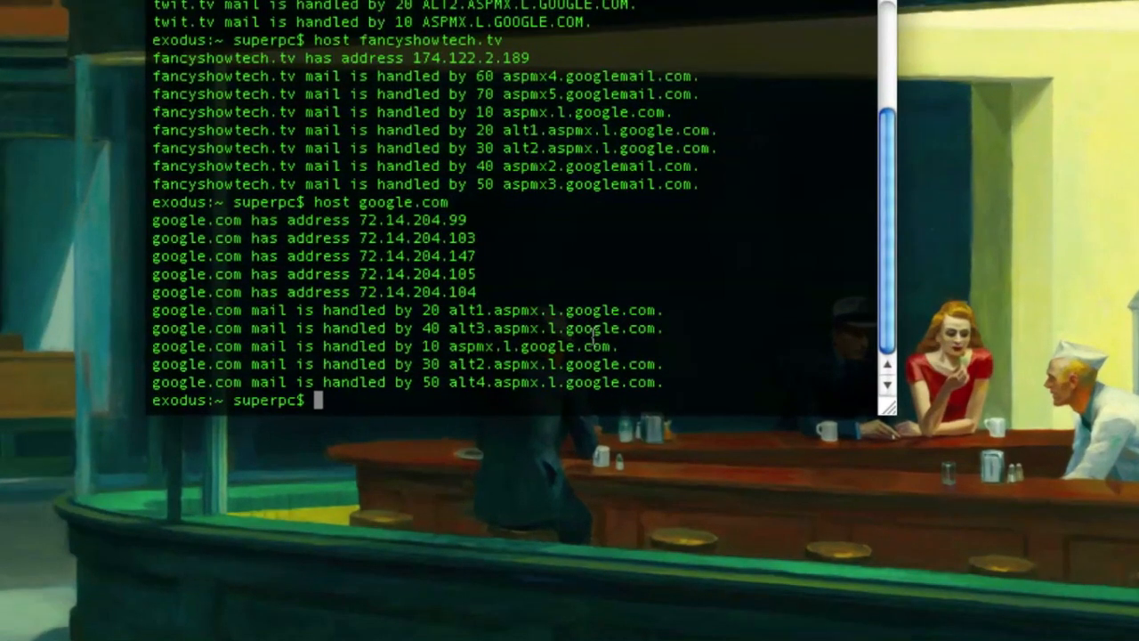
{"action": "type", "text": "defaults write com.apple.dock no-glass -boolean YES"}
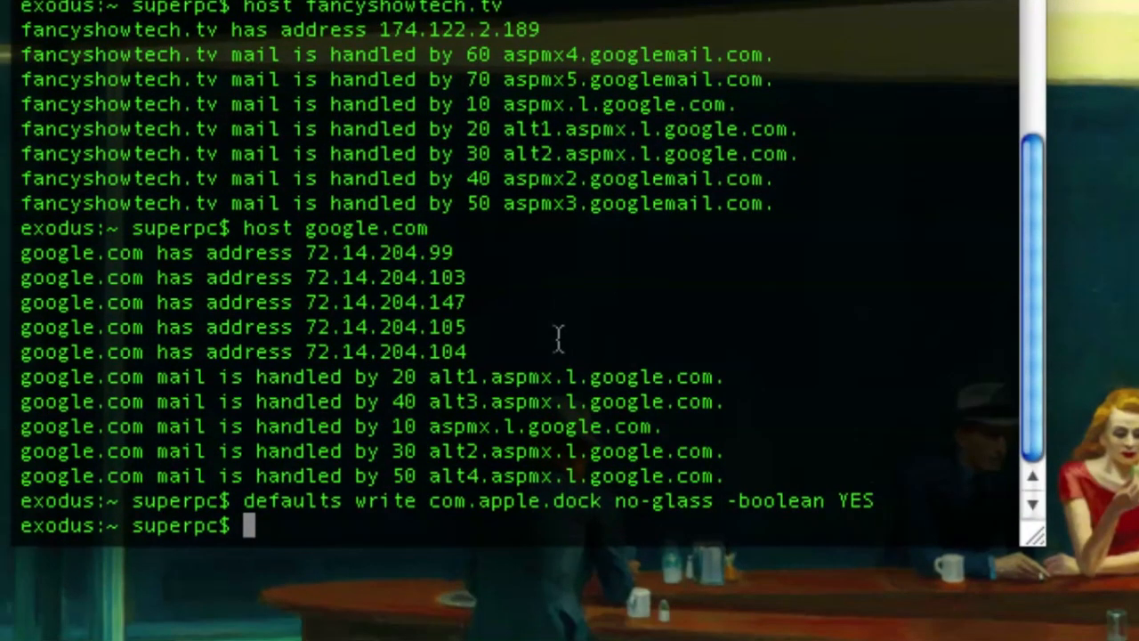
Step: Try restarting the Dock with lowercase 'killall dock', which finds no process
{"action": "type", "text": "ki"}
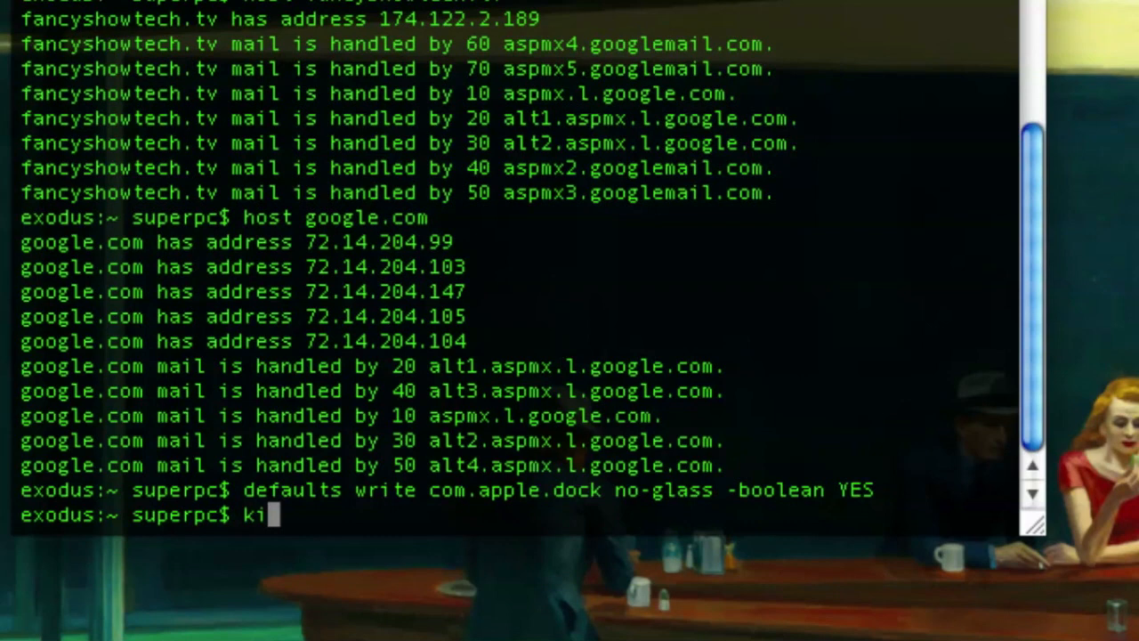
{"action": "type", "text": "llall dock"}
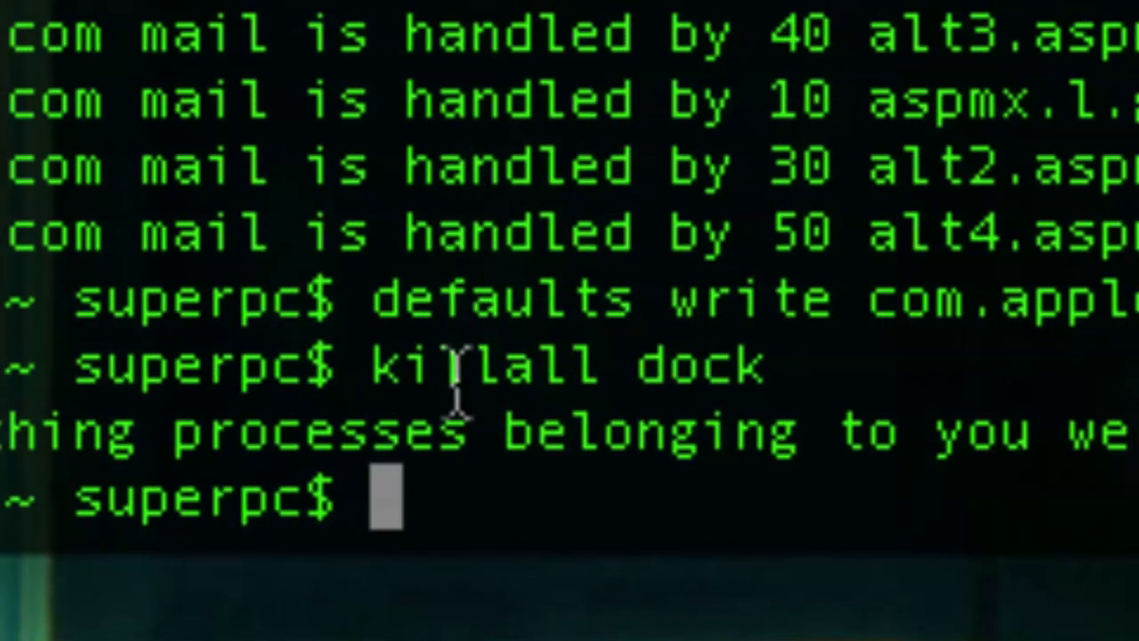
Step: Restart the Dock with 'killall Dock' using a capital D
{"action": "type", "text": "killl"}
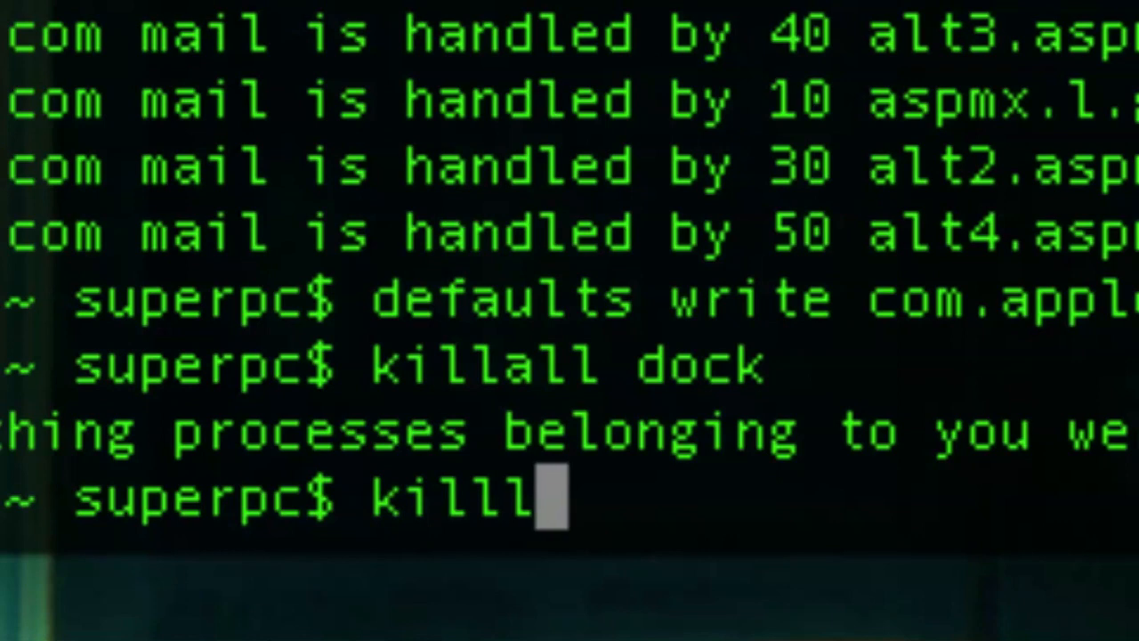
{"action": "type", "text": "all"}
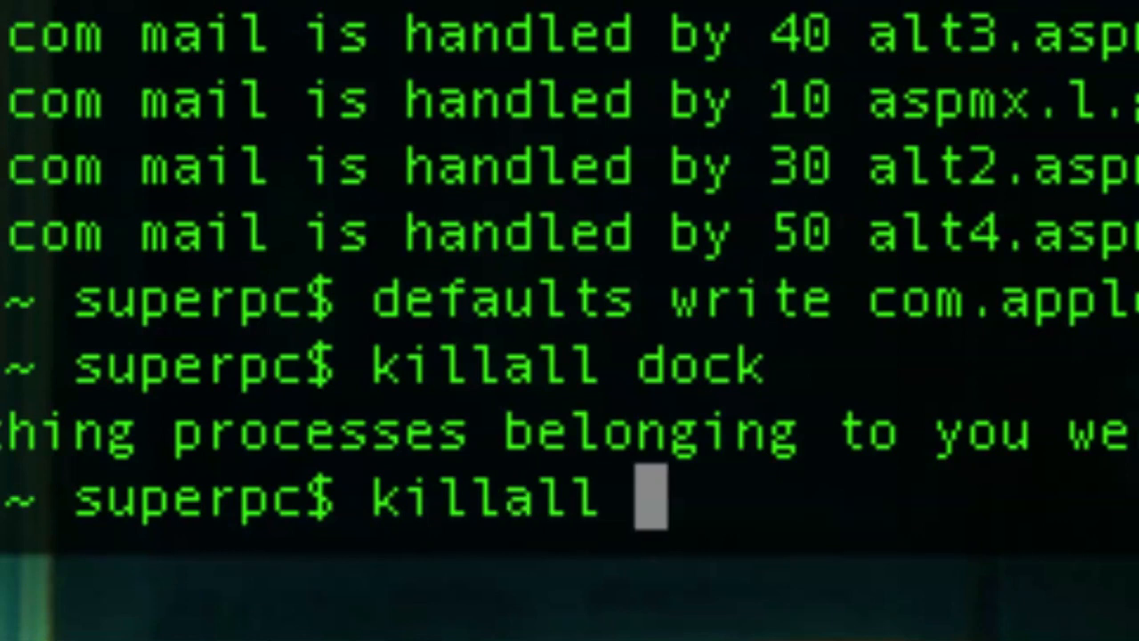
{"action": "type", "text": "Dock"}
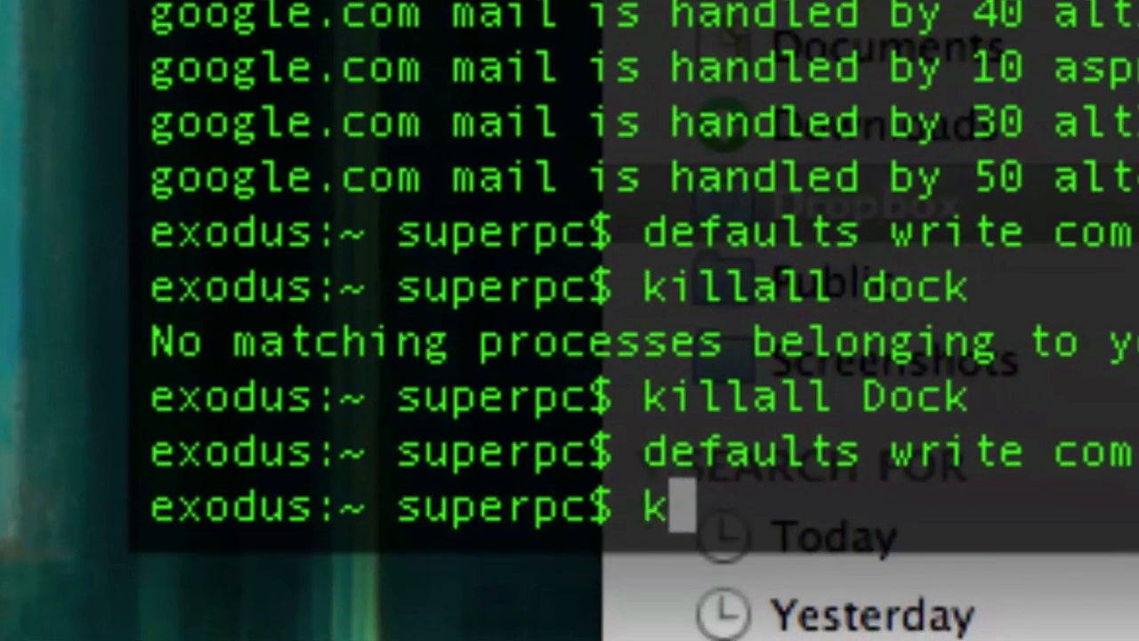
{"action": "key", "text": "Return"}
{"action": "type", "text": "defaults write com.apple.dock largesize -int 512"}
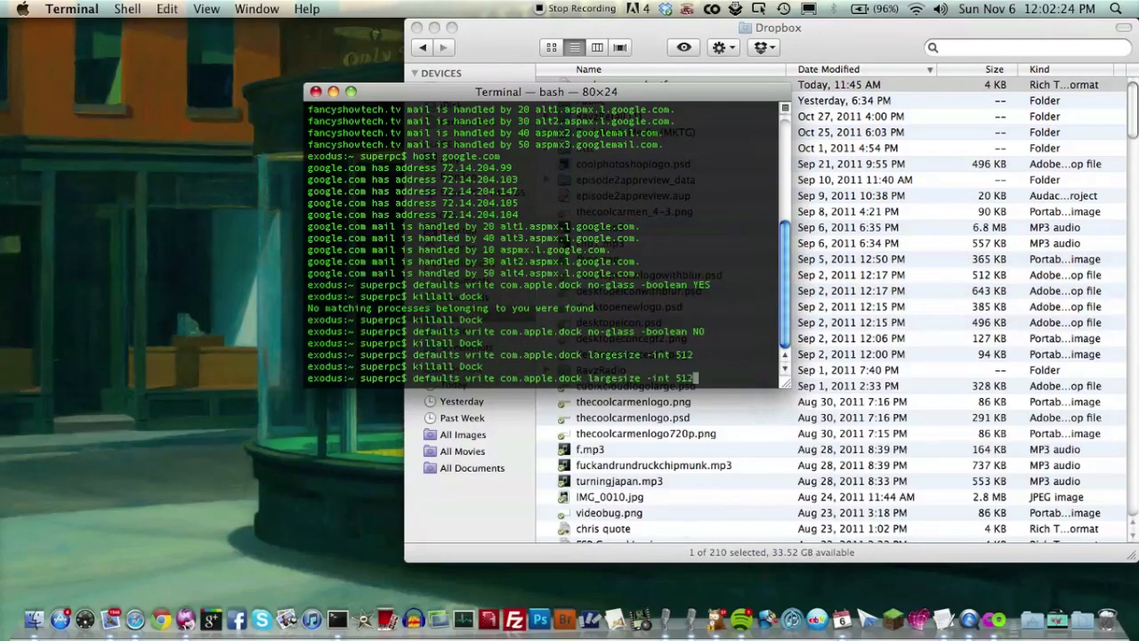
Step: Apply the Dock largesize of 128 and restart the Dock
{"action": "key", "text": "Return"}
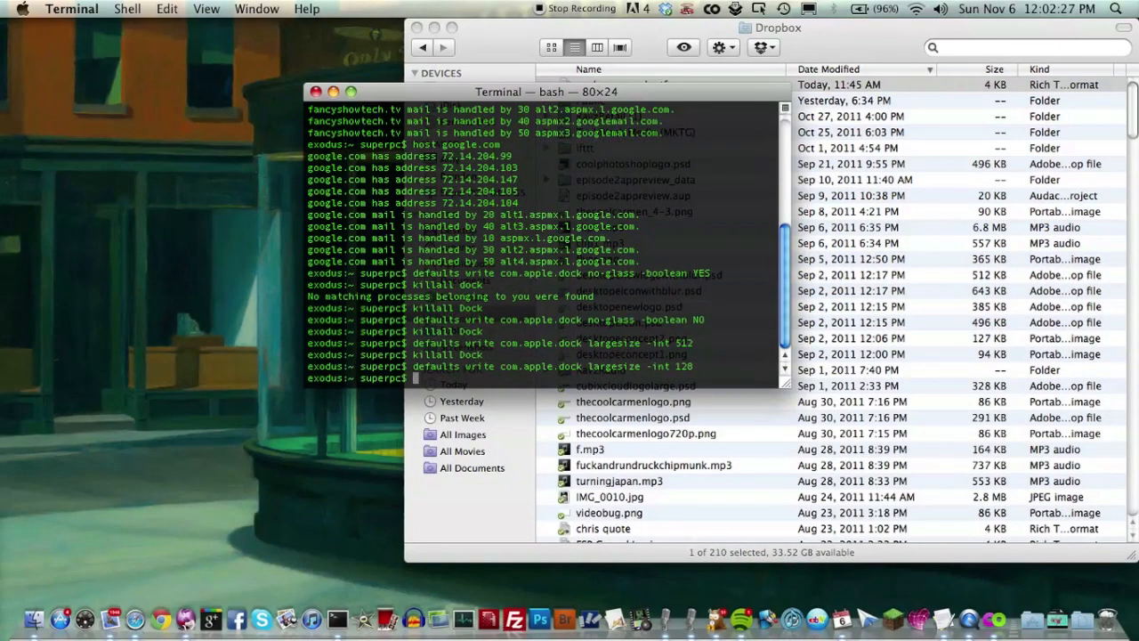
{"action": "type", "text": "killall Dock"}
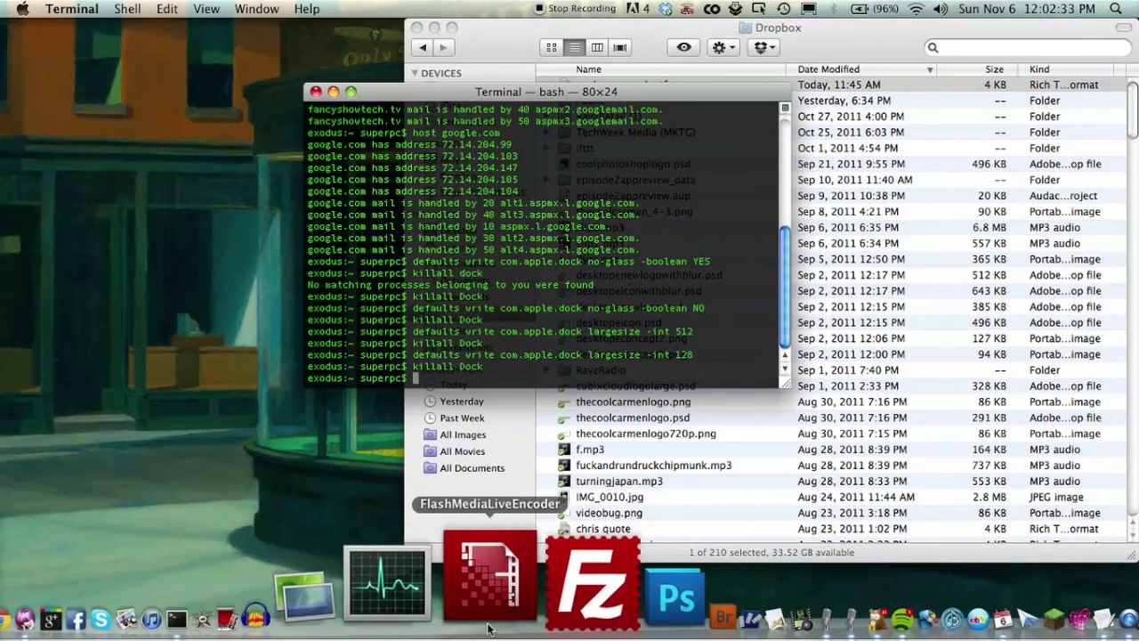
{"action": "mouse_move", "coordinate": [100, 122]}
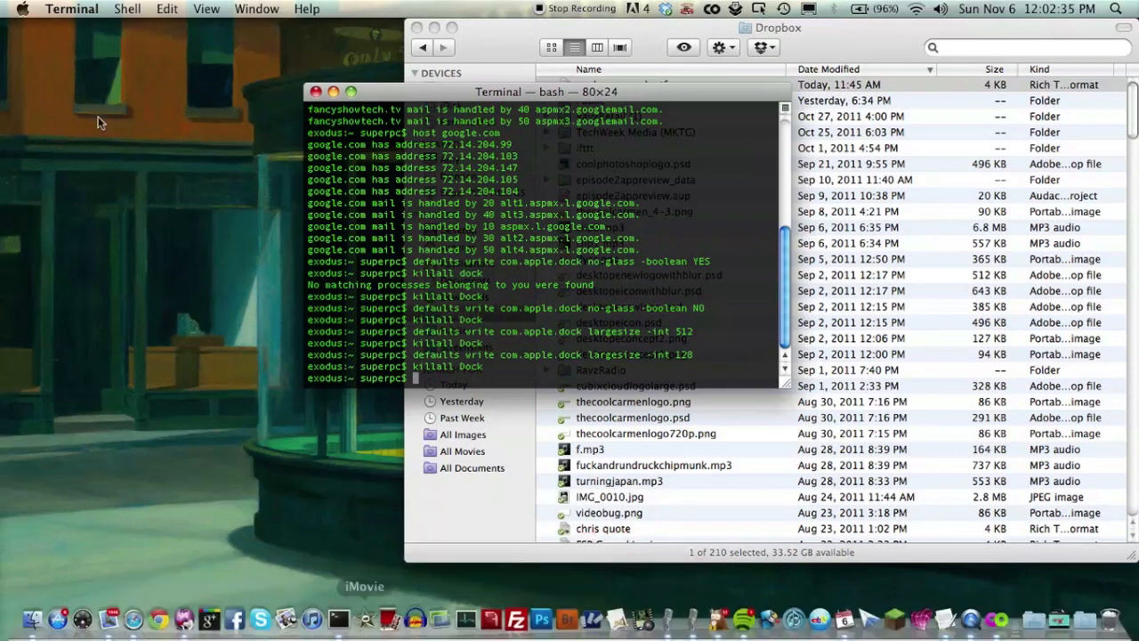
Step: Open System Preferences and view all preference panes
{"action": "left_click", "coordinate": [22, 8]}
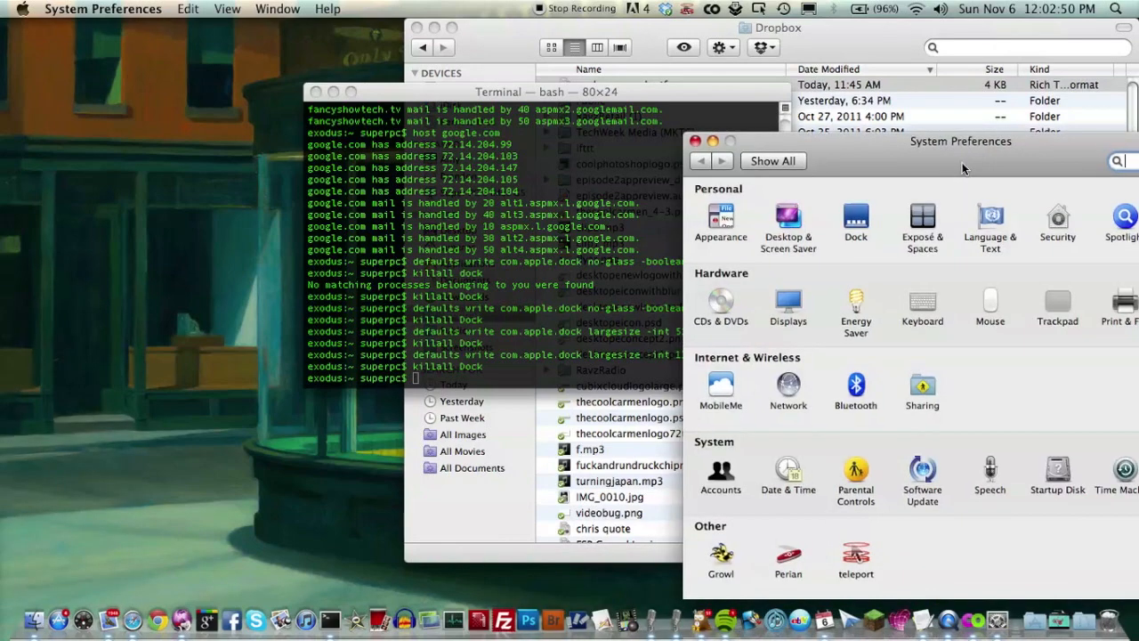
{"action": "left_click", "coordinate": [854, 219]}
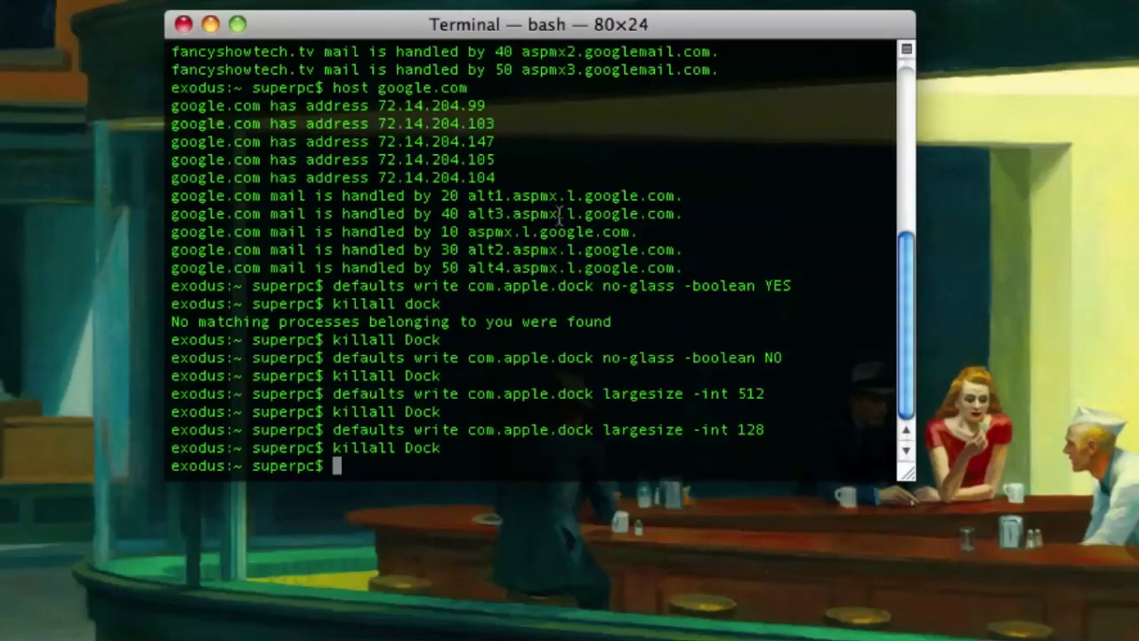
Step: Watch ASCII Star Wars via telnet towel.blinkenlights.nl, then interrupt with Ctrl+C
{"action": "type", "text": "telnet towel.blinkenlights.nl"}
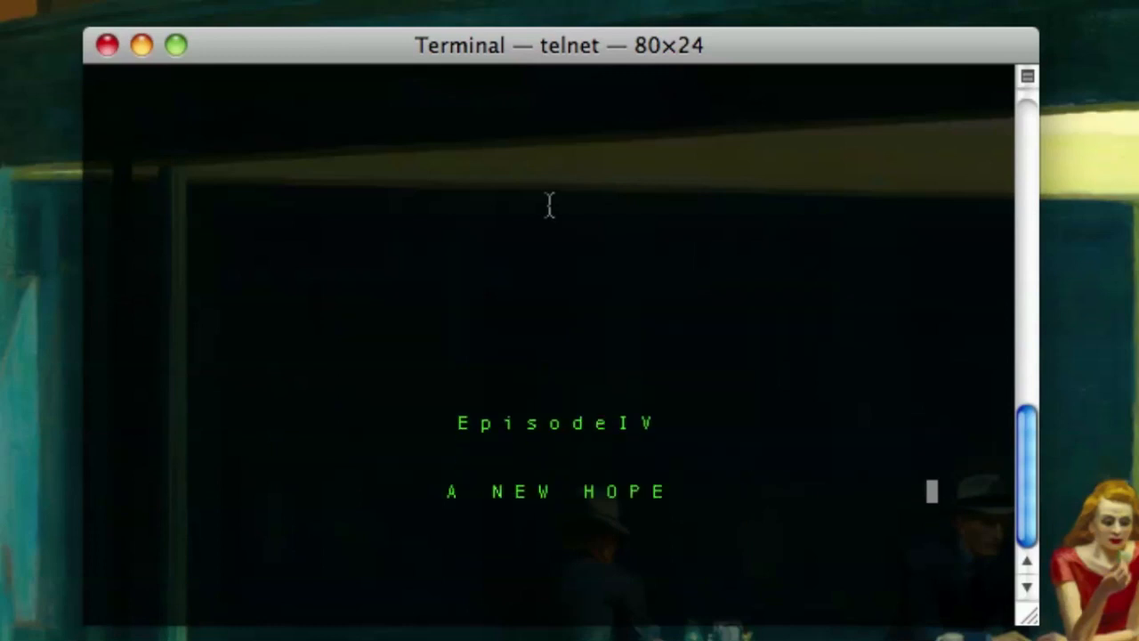
{"action": "key", "text": "ctrl+c"}
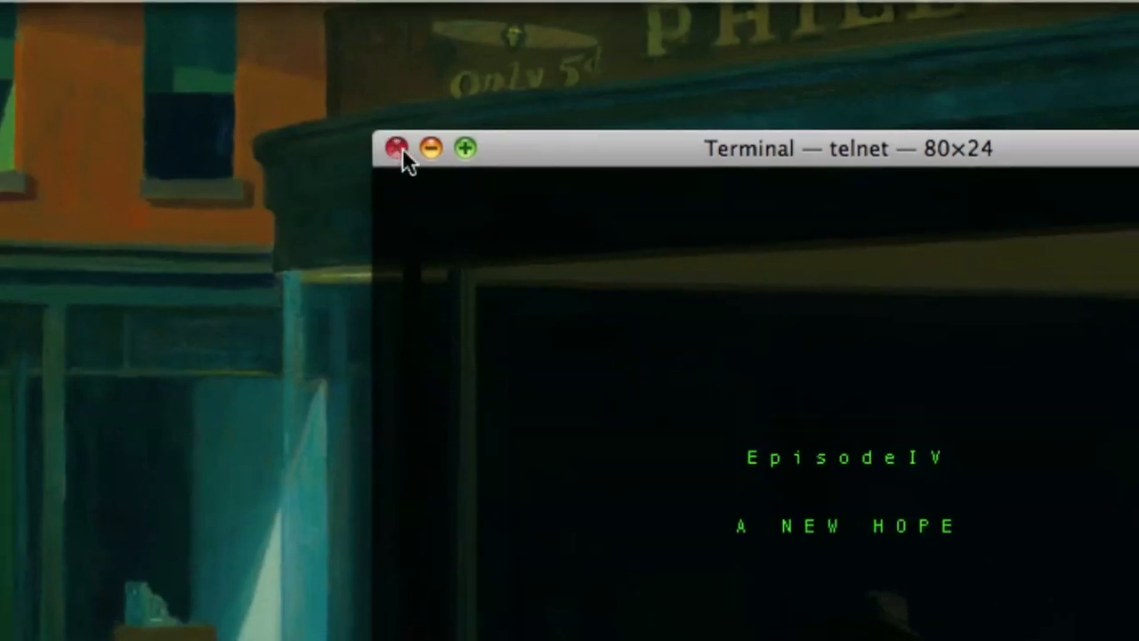
Step: Close the Star Wars telnet window, leaving a fresh login window with an empty prompt
{"action": "left_click", "coordinate": [395, 147]}
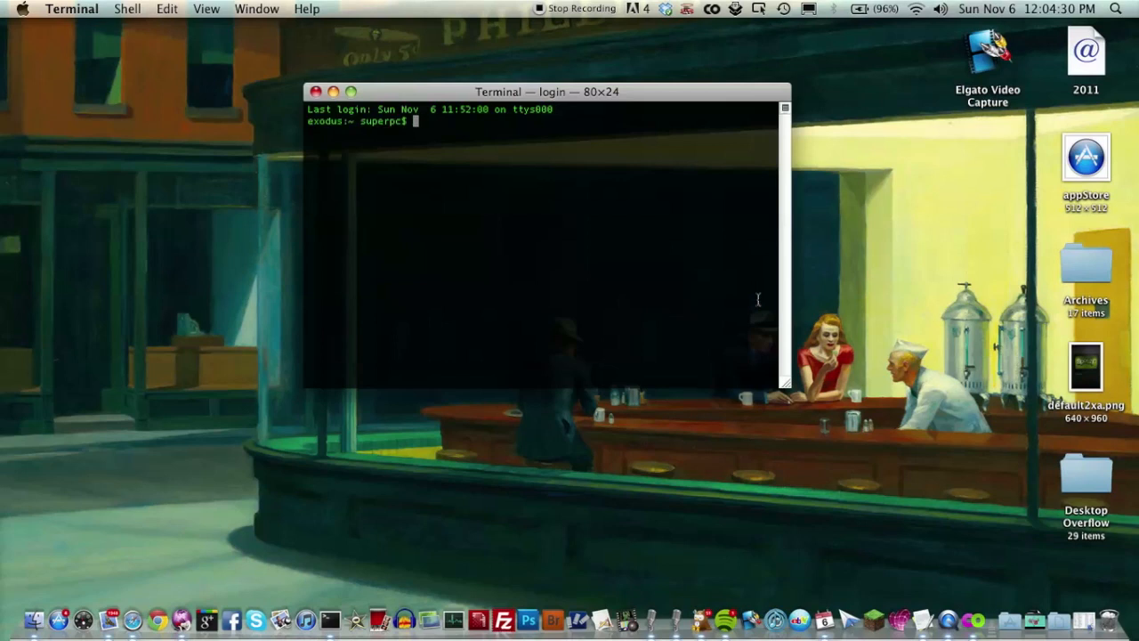
{"action": "mouse_move", "coordinate": [676, 256]}
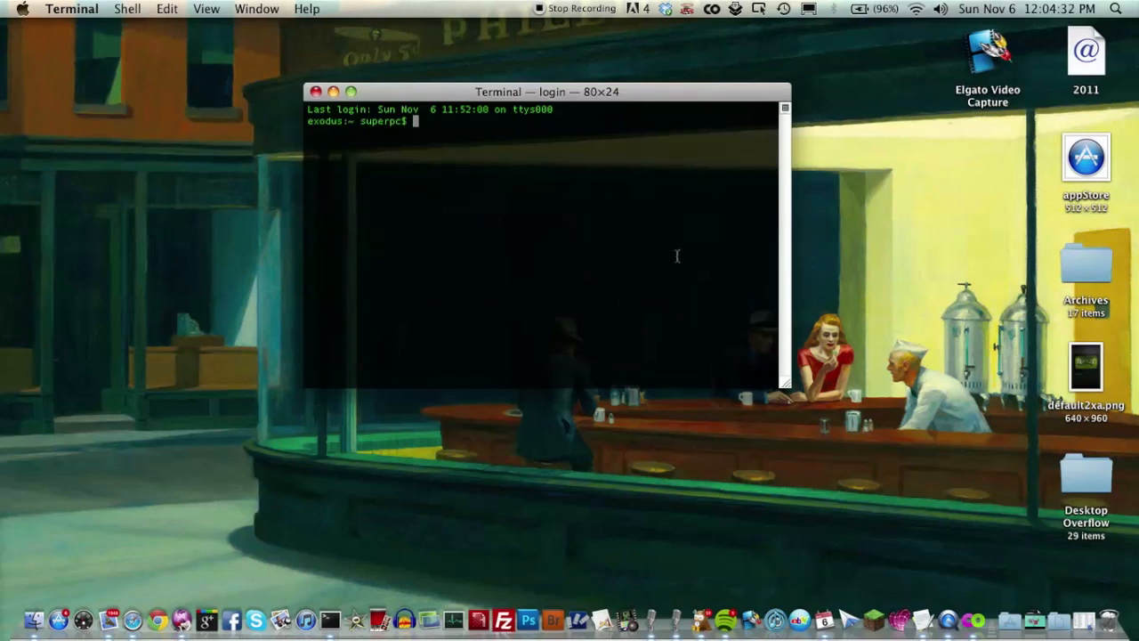